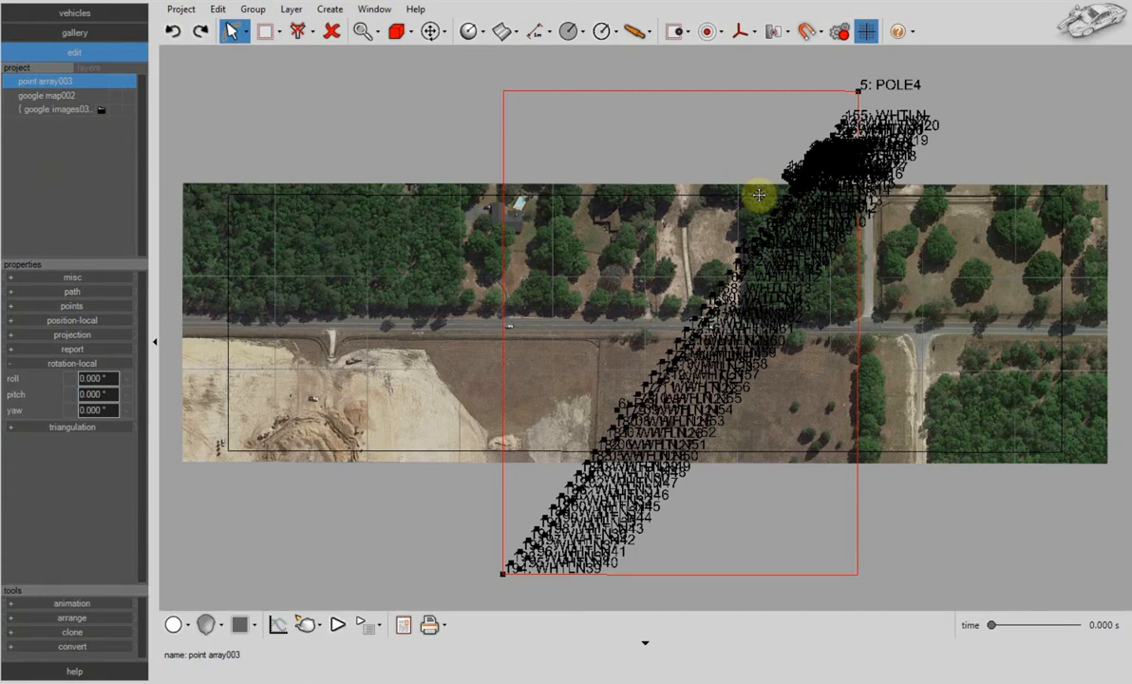
mouse_move(597, 101)
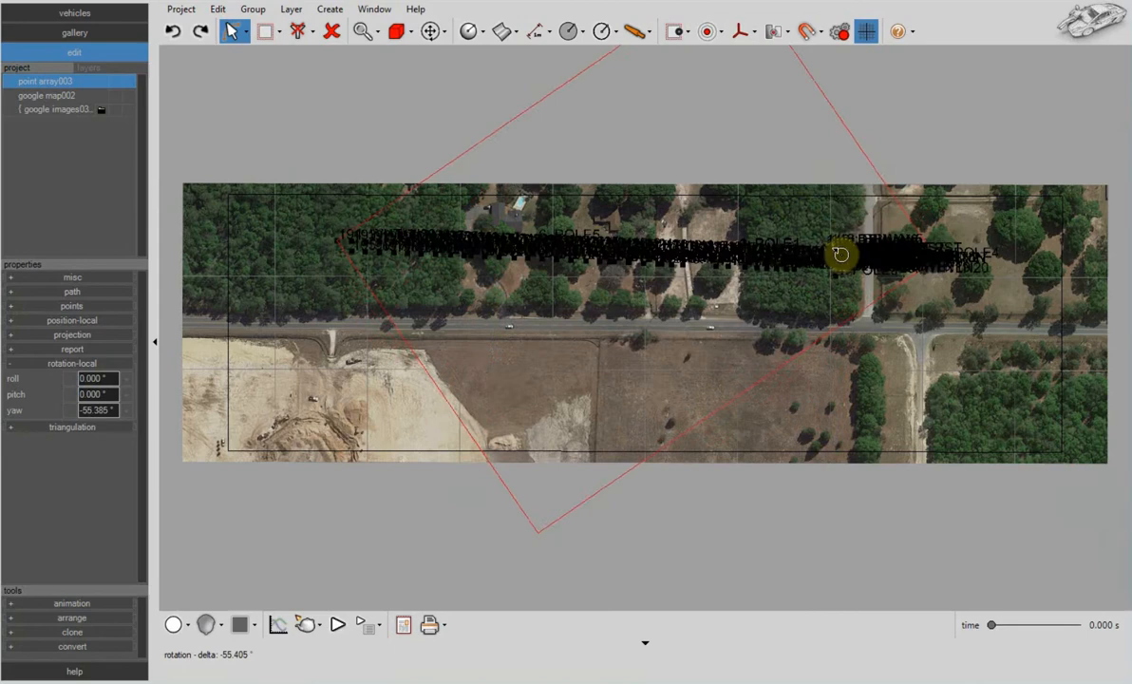
Set the selection mode to Pivot to edit the point array's pivot point
left_click(399, 31)
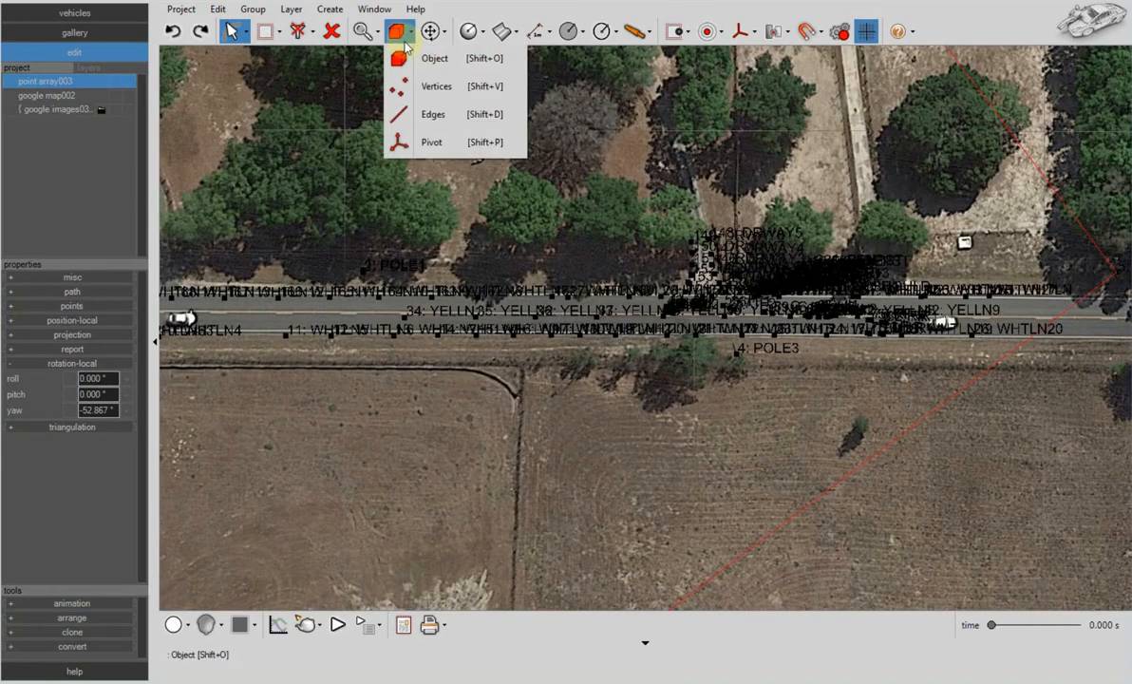
mouse_move(432, 143)
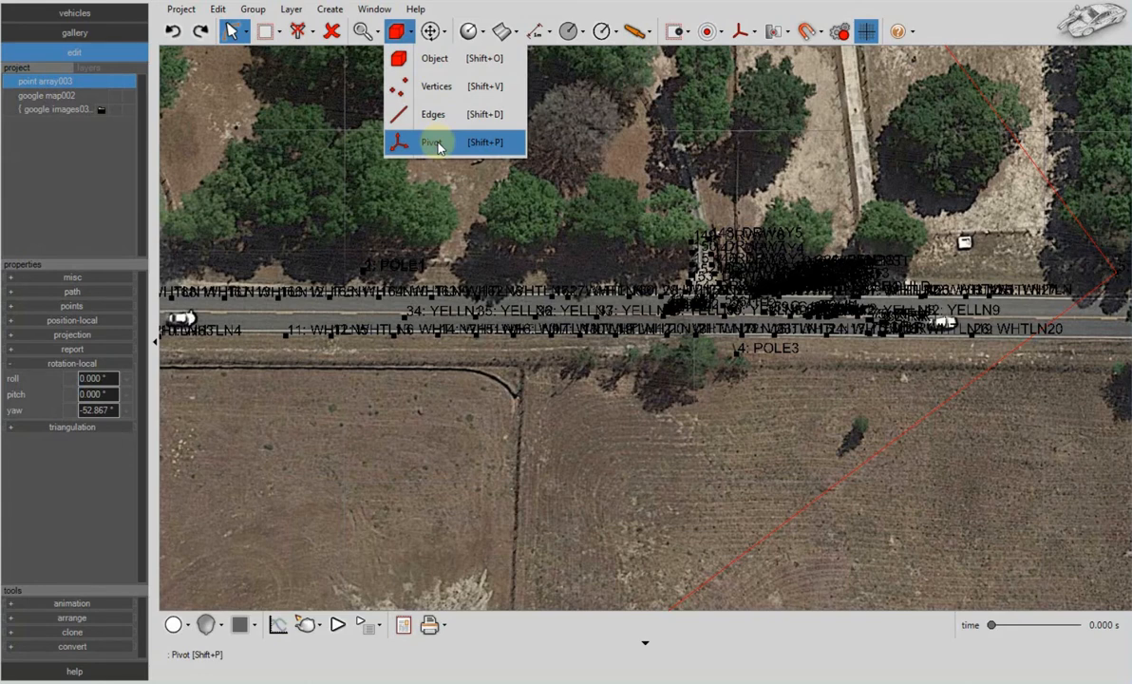
left_click(434, 143)
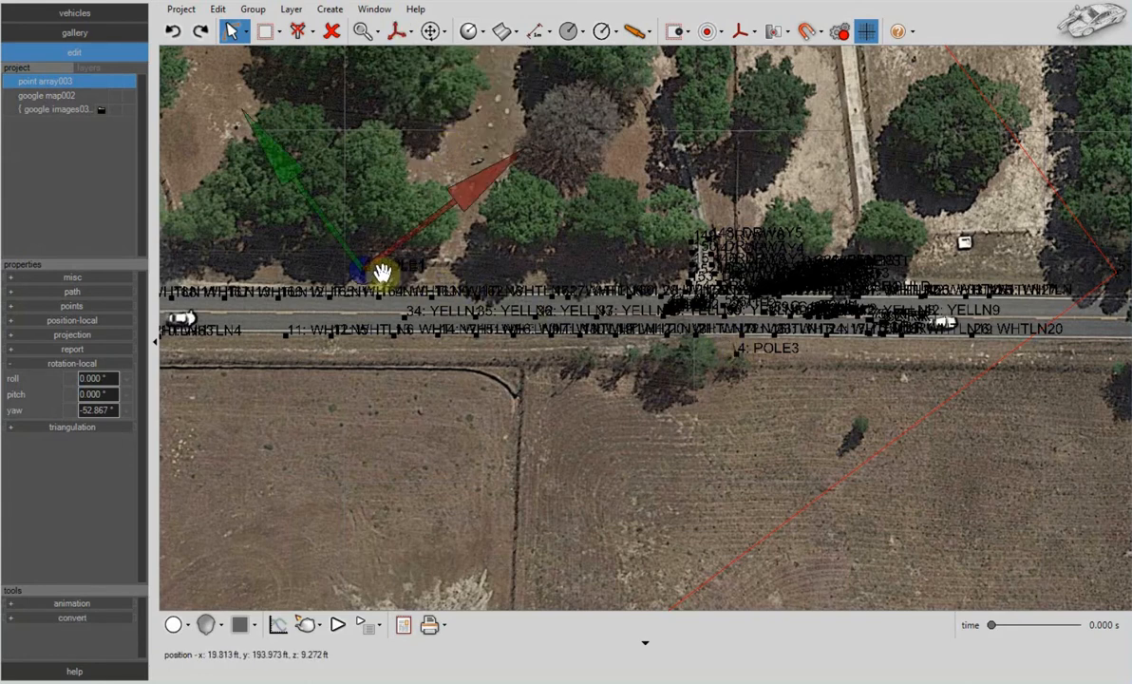
Enable snapping to Point Array survey points
left_click(809, 31)
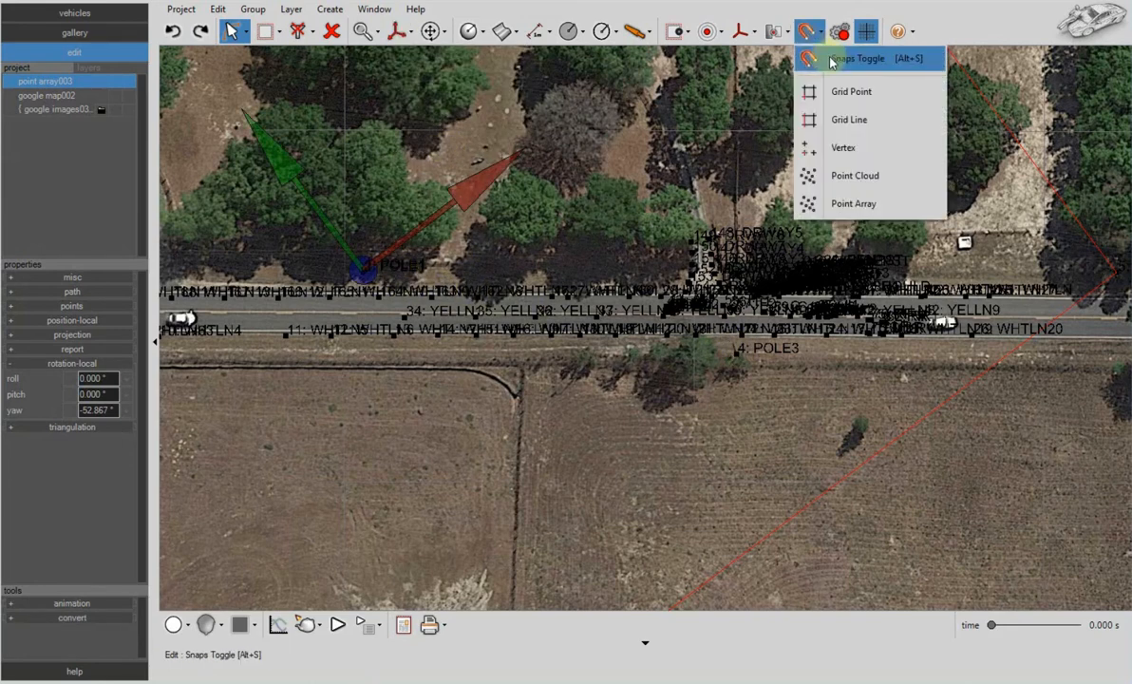
mouse_move(853, 203)
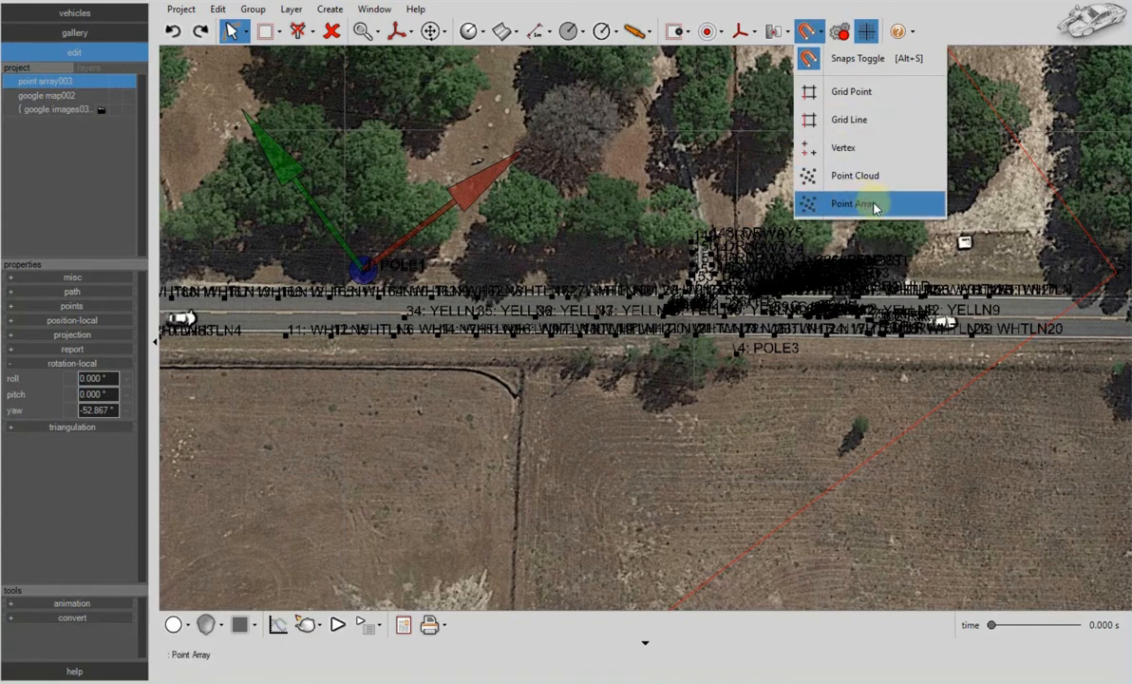
left_click(852, 203)
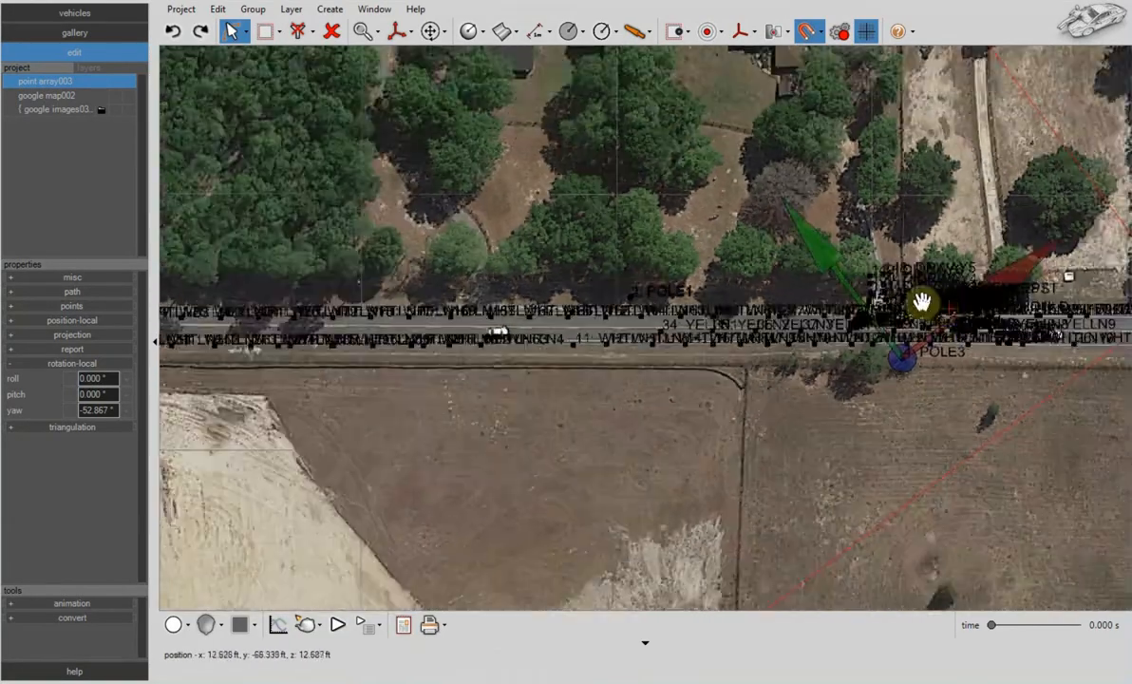
Drag the point array's pivot onto the POLE3 survey point
left_click_drag(921, 302, 351, 330)
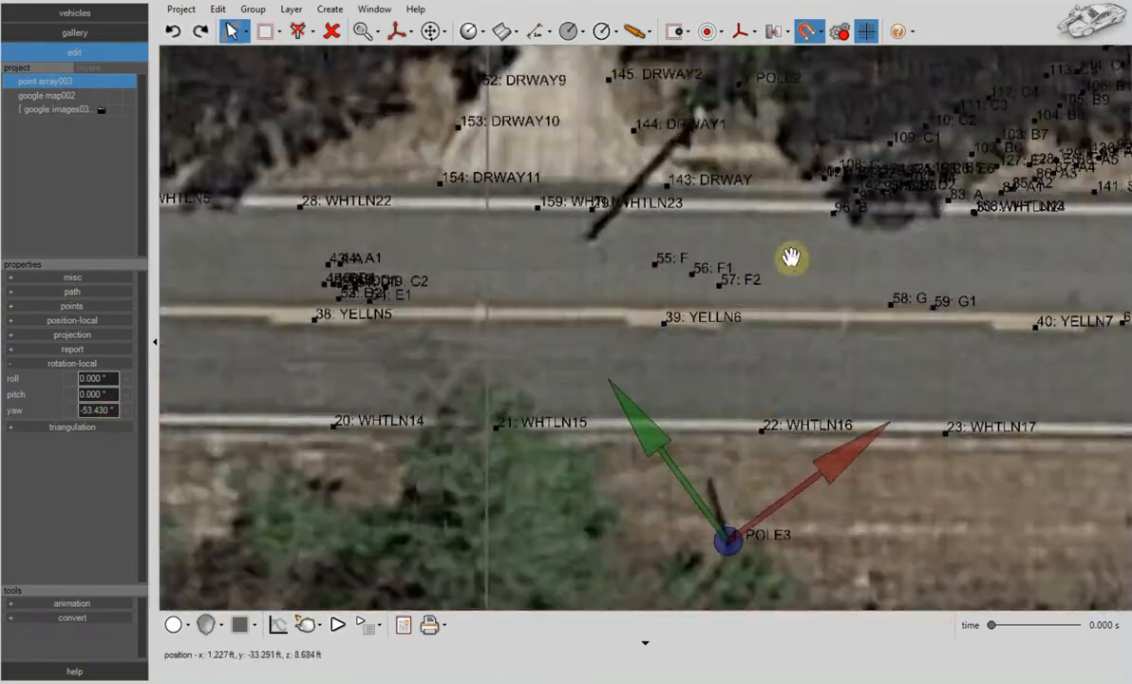
left_click(399, 31)
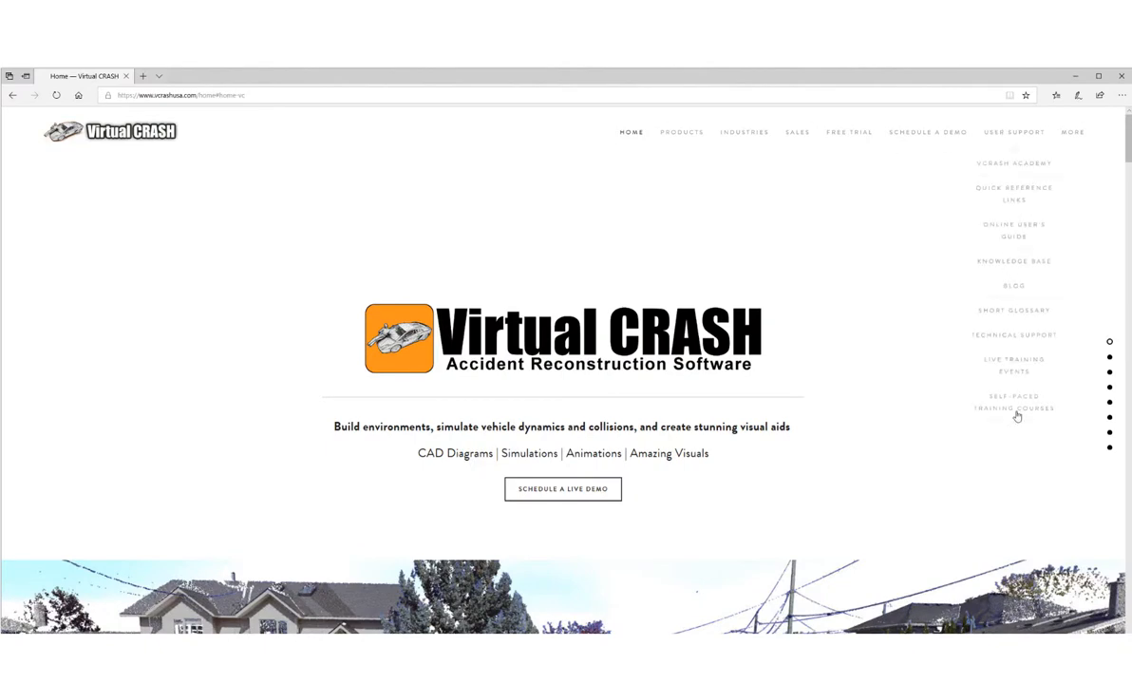
Open Self-Paced Training Courses and highlight the Building Environments in Virtual CRASH 4 description
left_click(1014, 401)
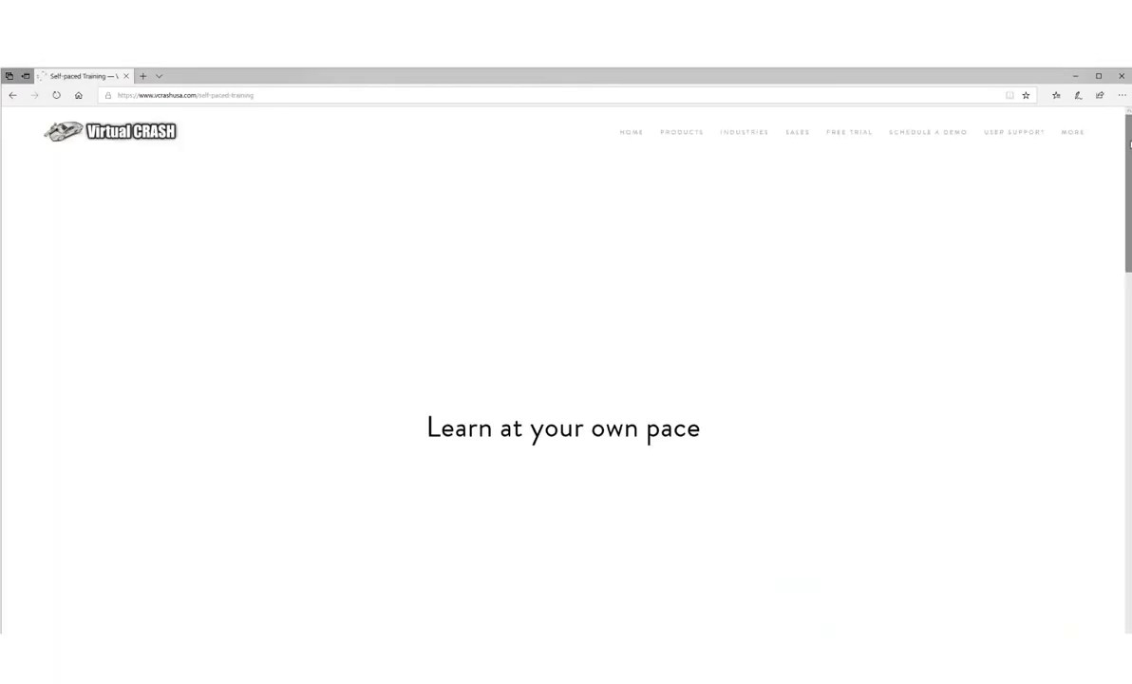
scroll("down", 3)
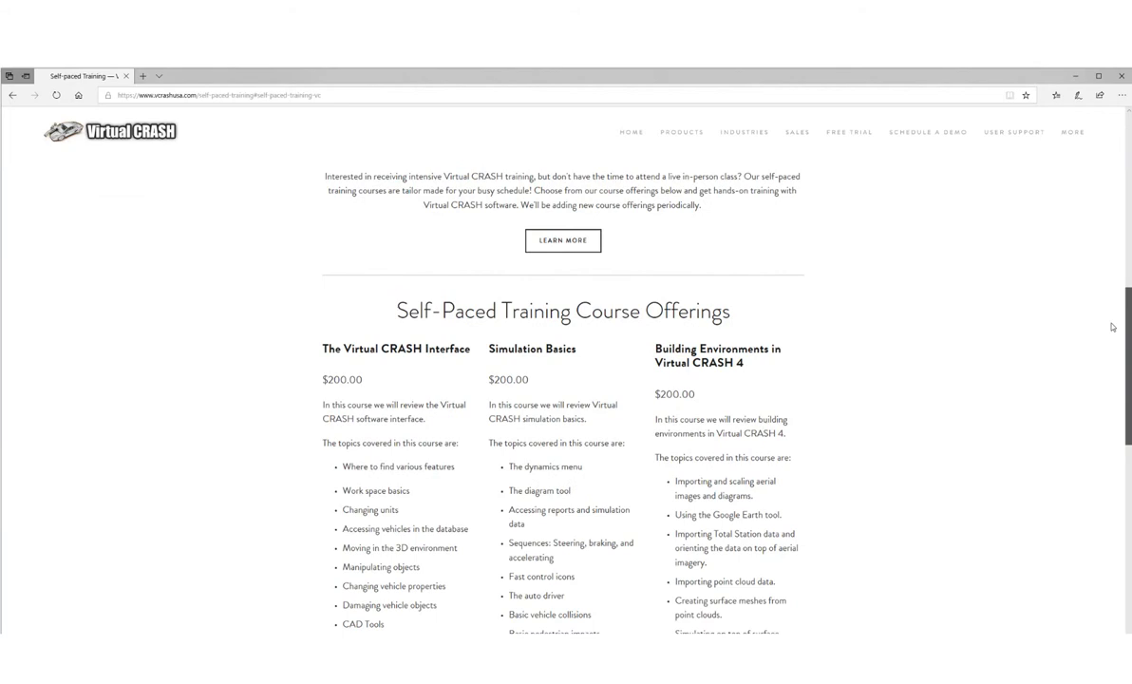
scroll("down", 3)
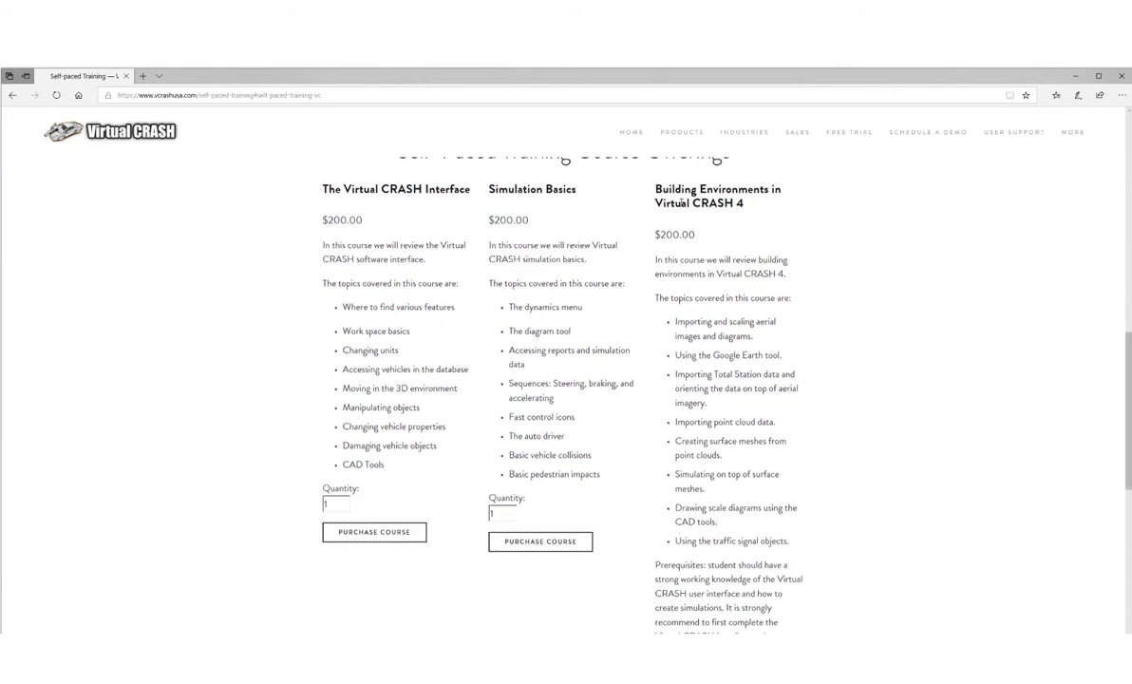
left_click_drag(656, 189, 798, 625)
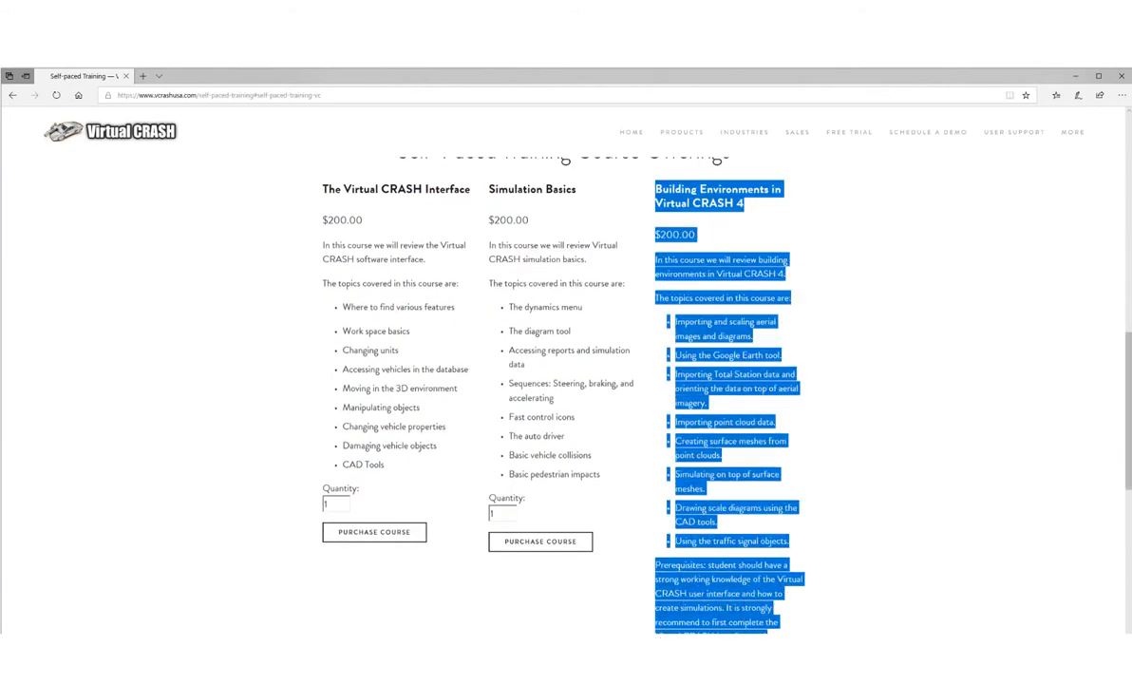